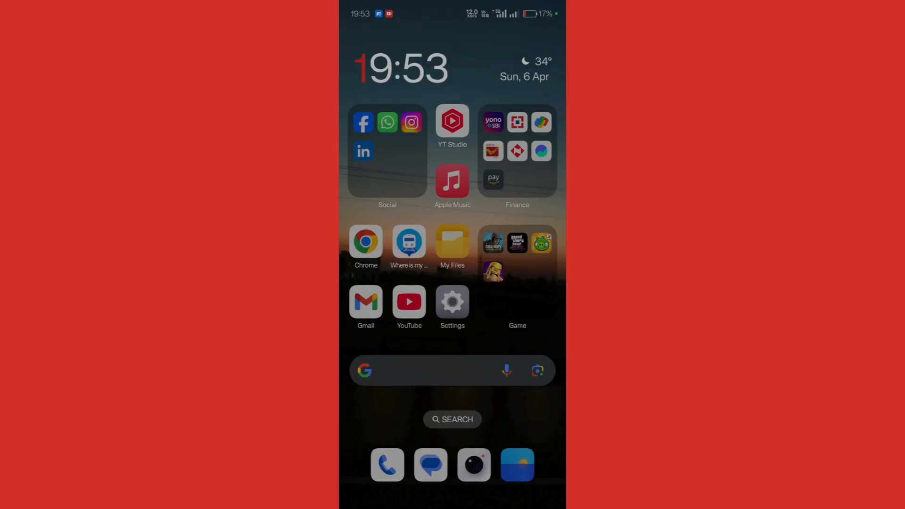
Launch the YT Studio app and view the Filmy US dashboard with its latest content
left_click(452, 121)
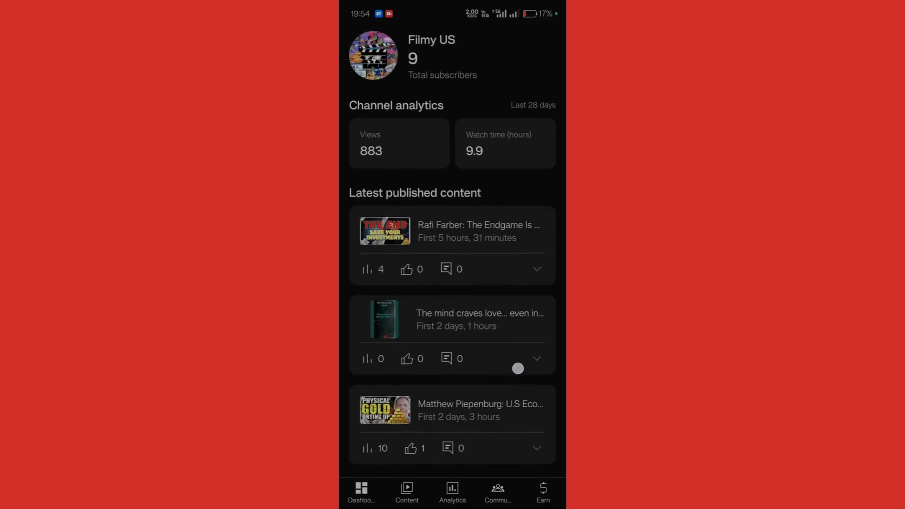
scroll("down", 3)
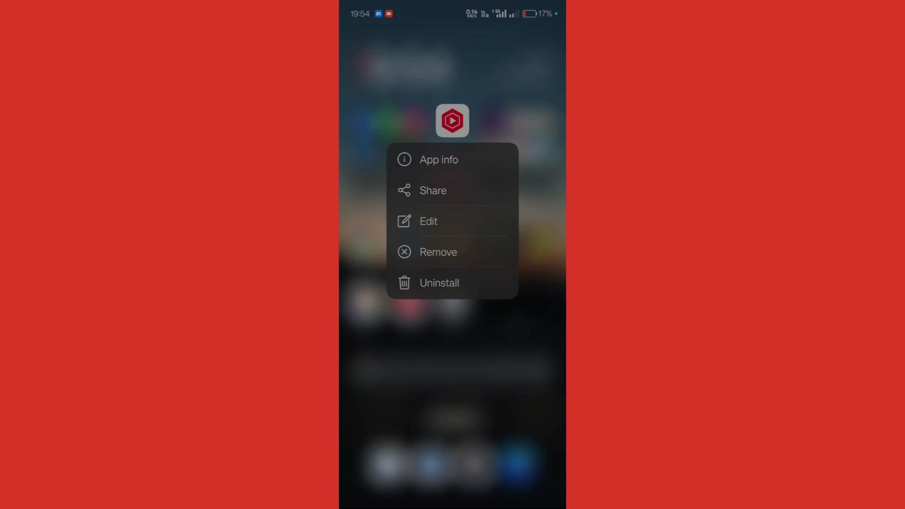
Uninstall the YT Studio app from the phone and confirm its removal
left_click(439, 283)
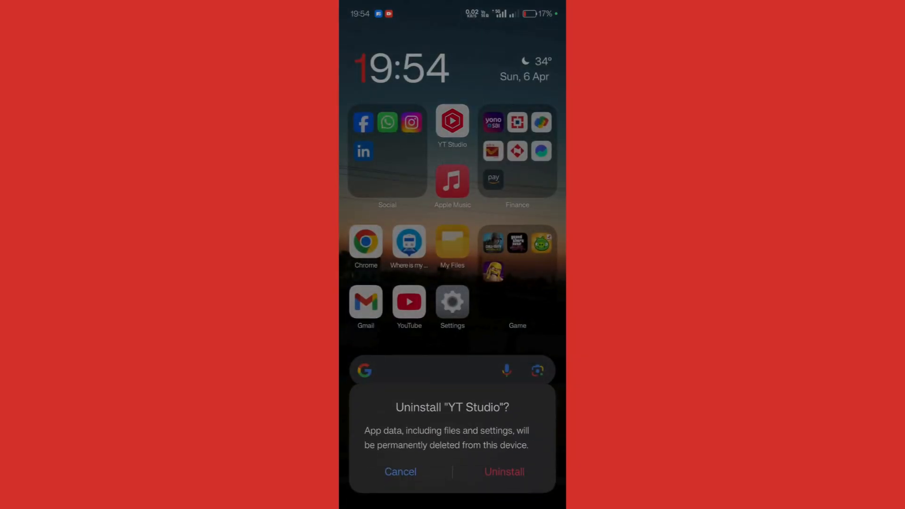
left_click(400, 471)
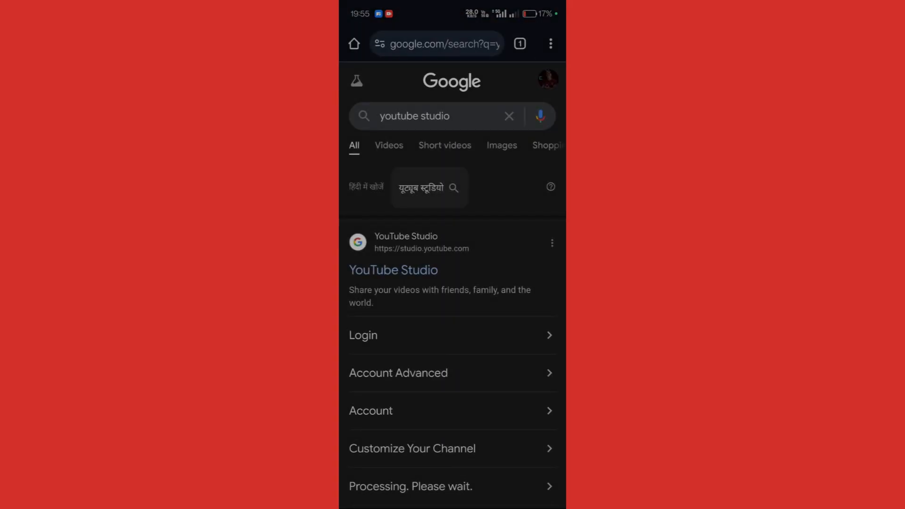
Enter YouTube Studio in Chrome from the search result, continuing past the app prompt
left_click(393, 270)
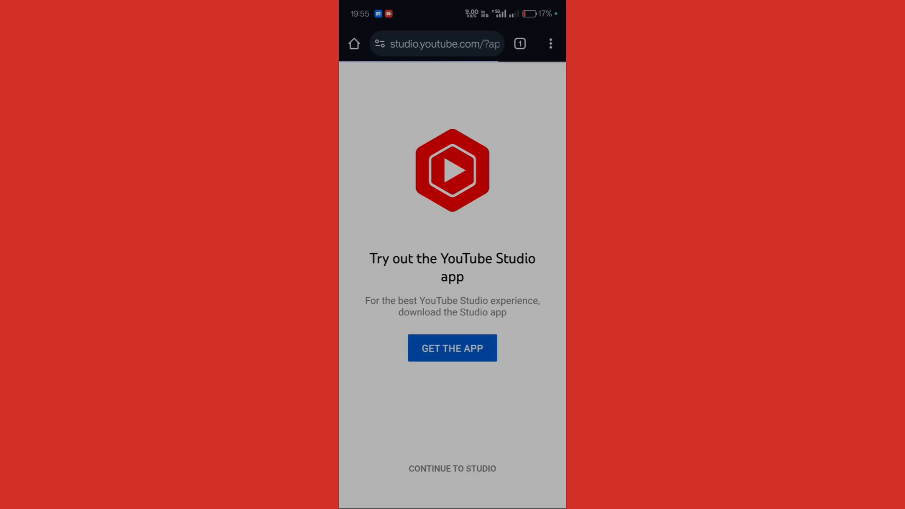
left_click(453, 469)
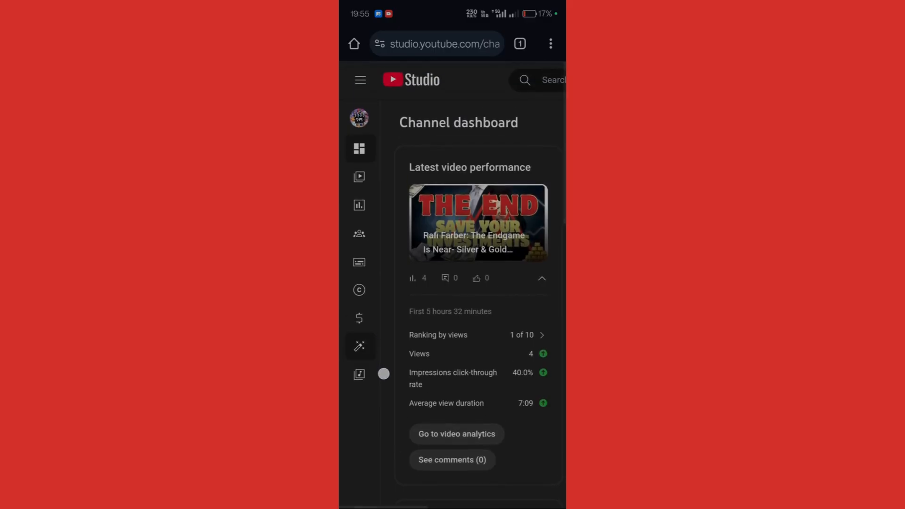
Go to Customization and its Home tab layout with videos and shorts sections
scroll("down", 3)
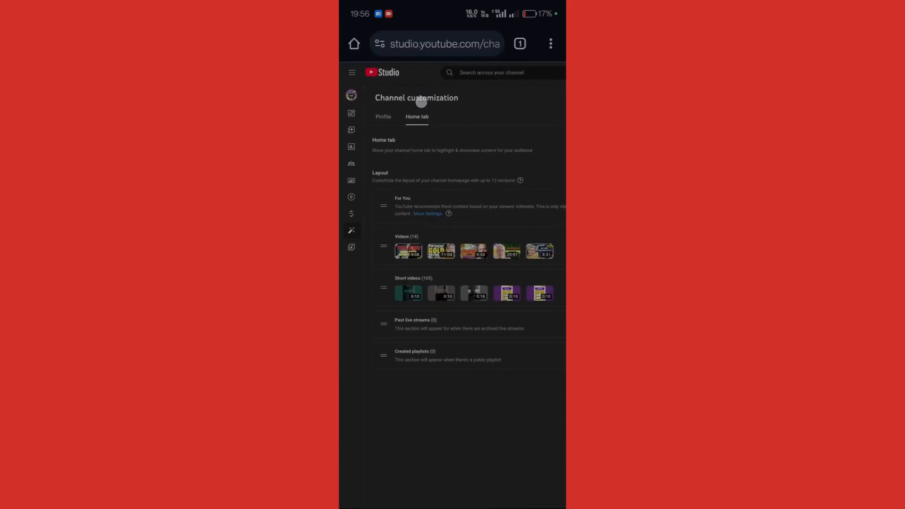
Add a new Featured channels section to the Home tab layout
scroll("down", 3)
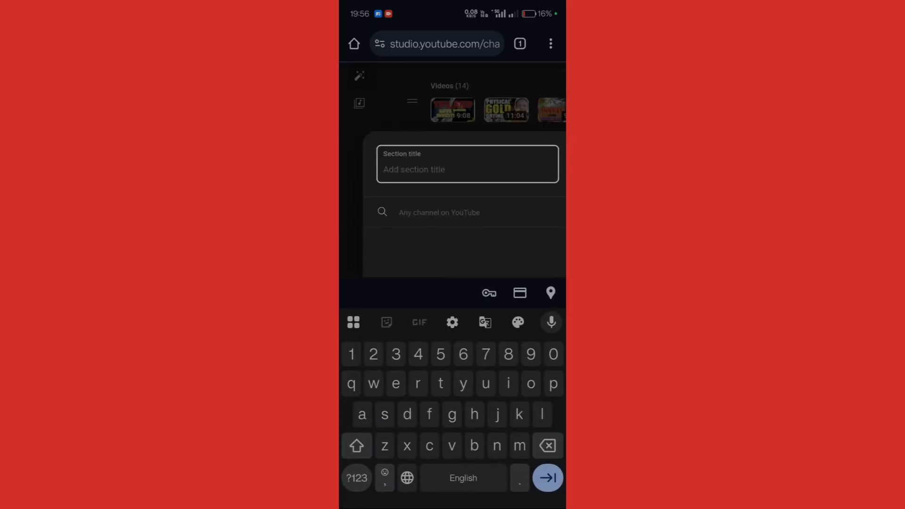
Title the section 'Check out these channels', select ProgrammingKnowledge, and publish it
type("Check out these channels")
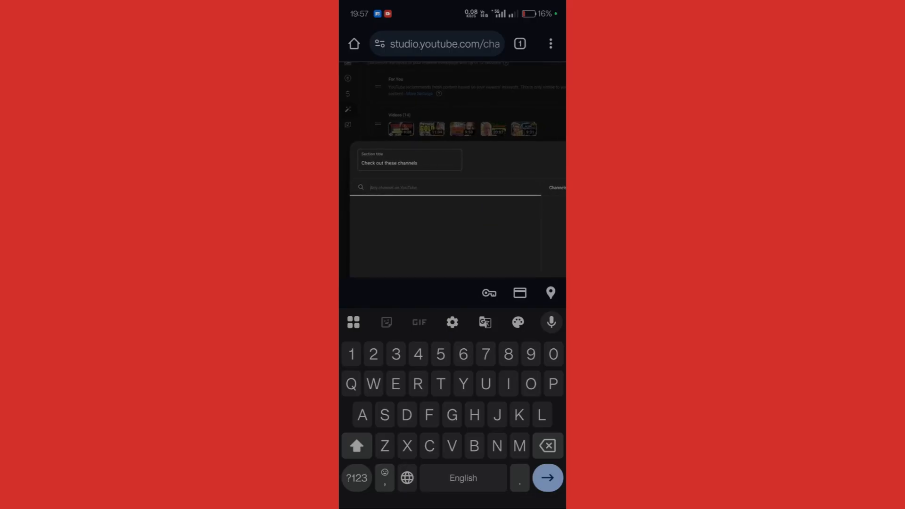
type("Programmingknowledge")
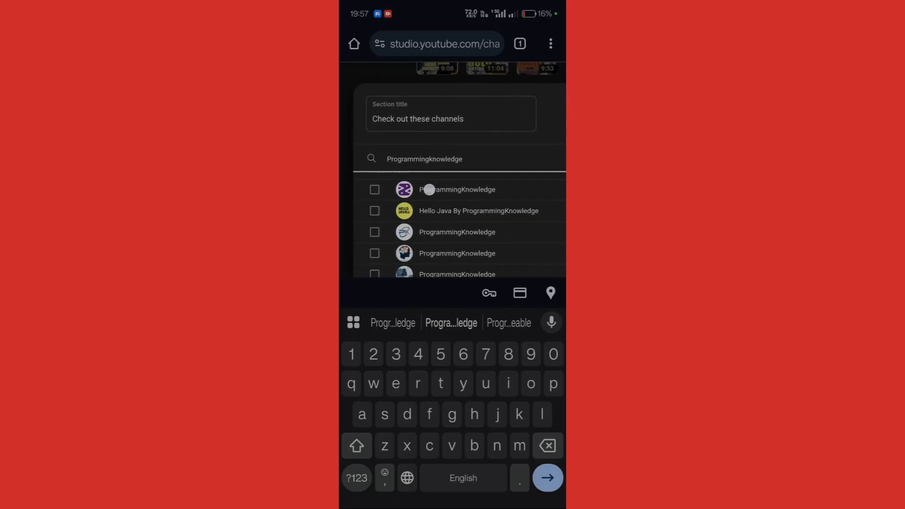
left_click(375, 189)
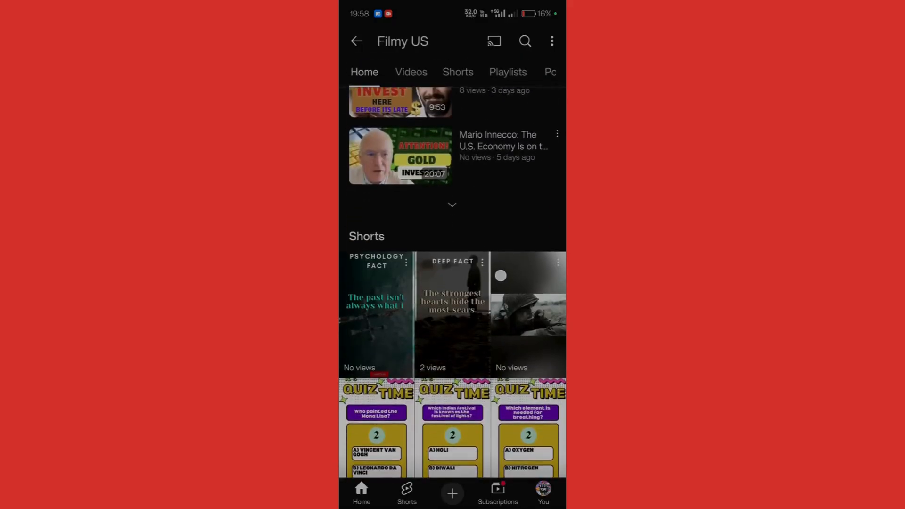
Scroll the Filmy US Home tab to the Check out these channels section showing ProgrammingKnowledge
scroll("down", 3)
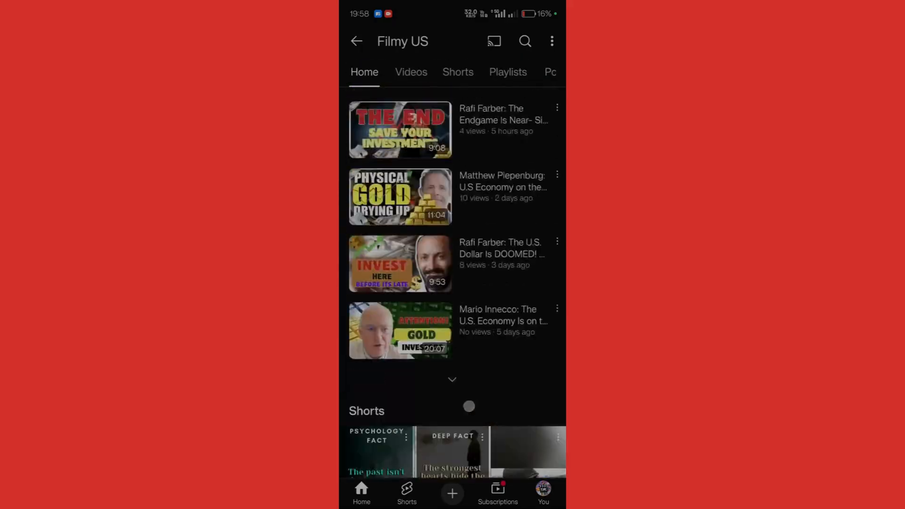
scroll("down", 3)
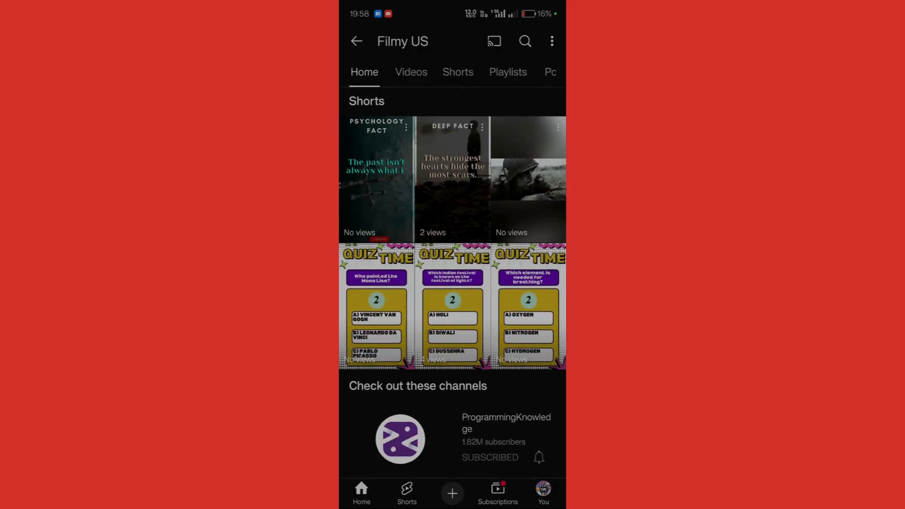